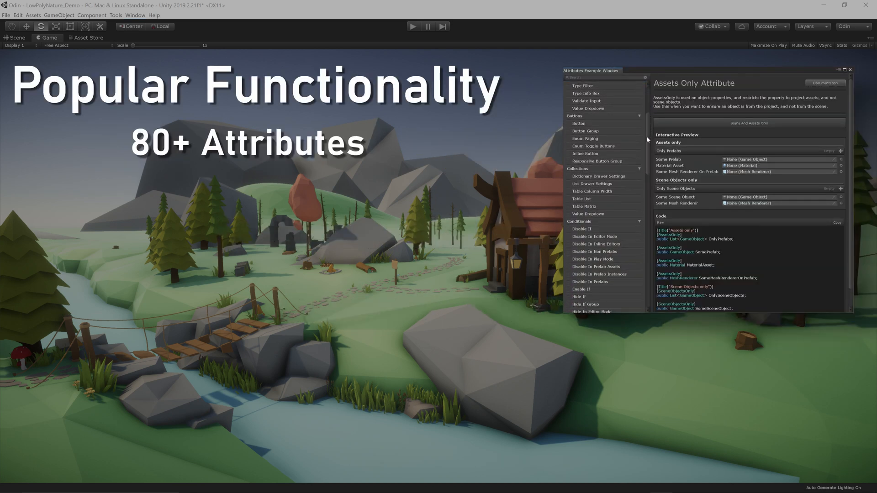
Expand Some Function With Input, enter Some Strange String and invoke it so the console logs it.
scroll(down, 3)
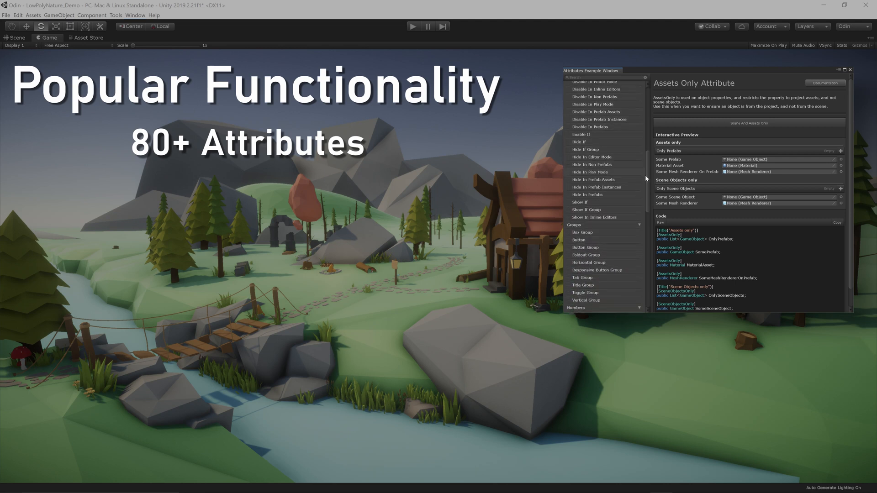
scroll(down, 3)
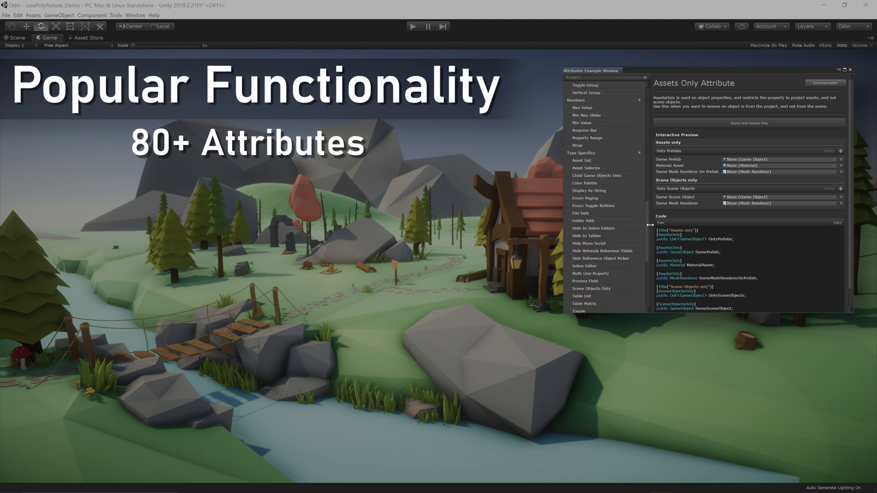
scroll(down, 3)
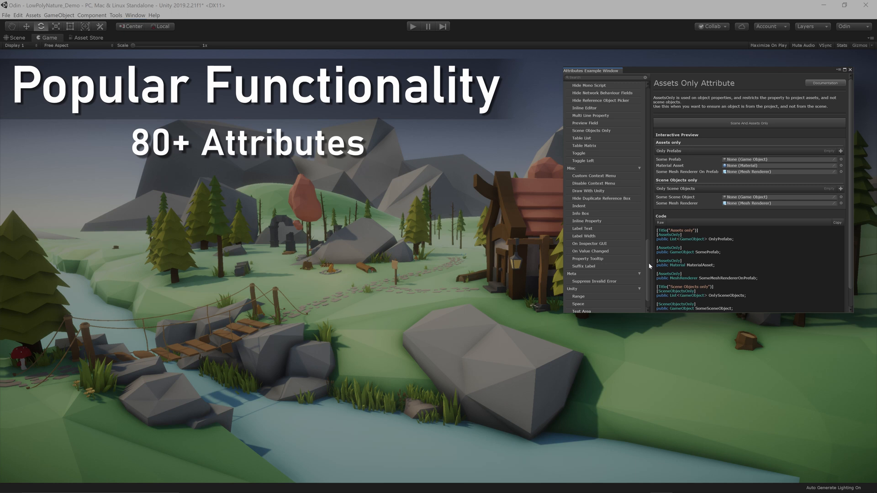
scroll(down, 3)
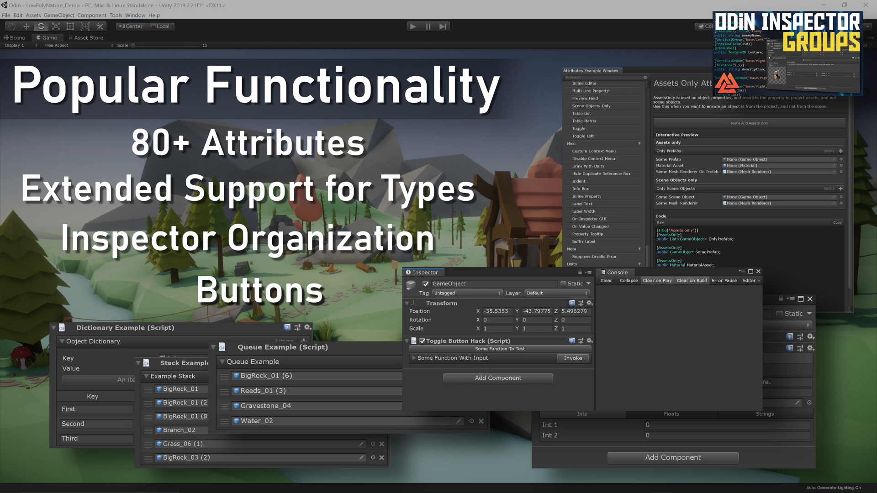
click(498, 348)
text(Some Strange String)
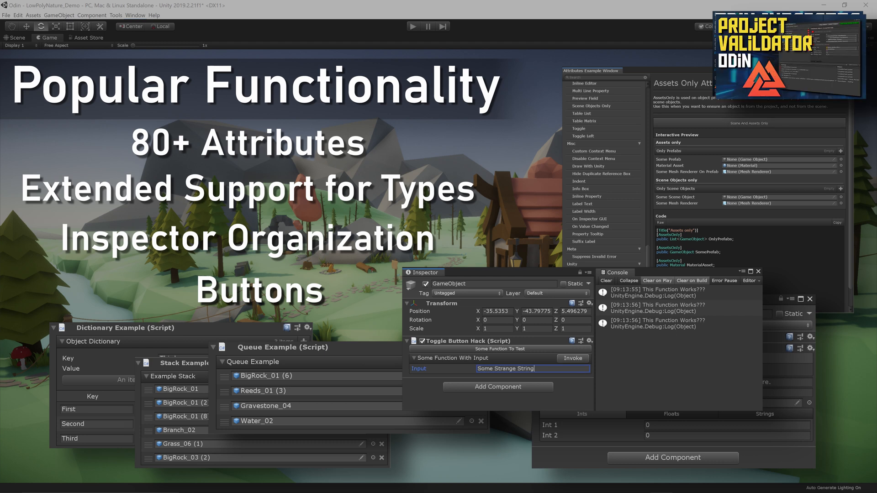
click(572, 358)
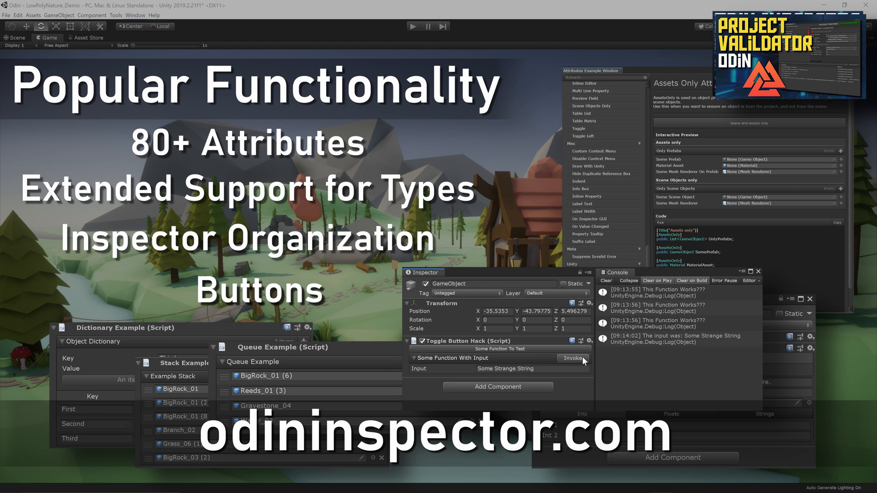
click(572, 358)
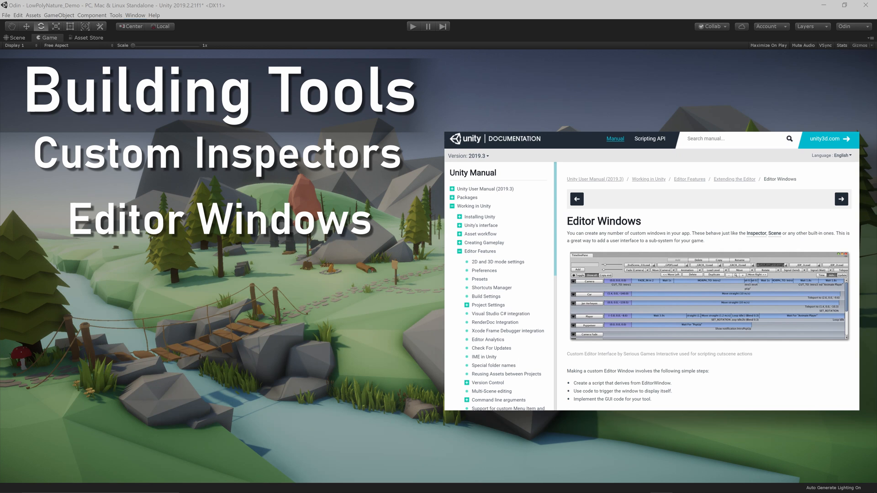
scroll(down, 3)
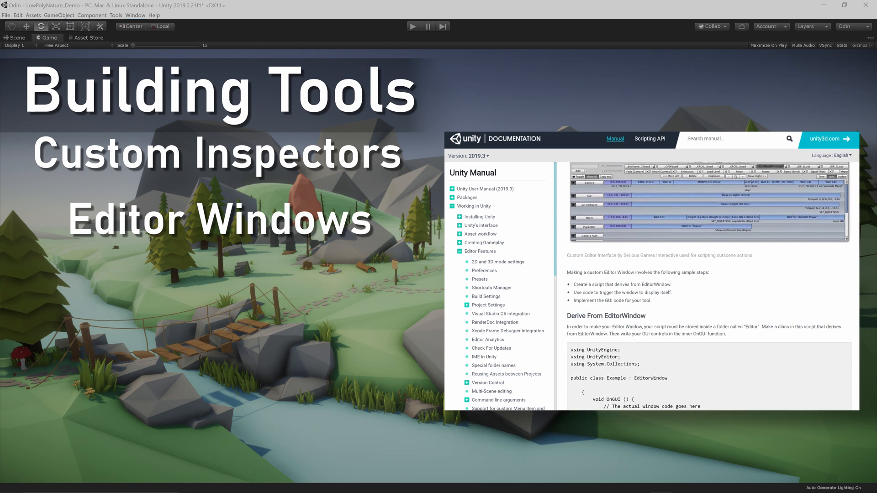
scroll(down, 3)
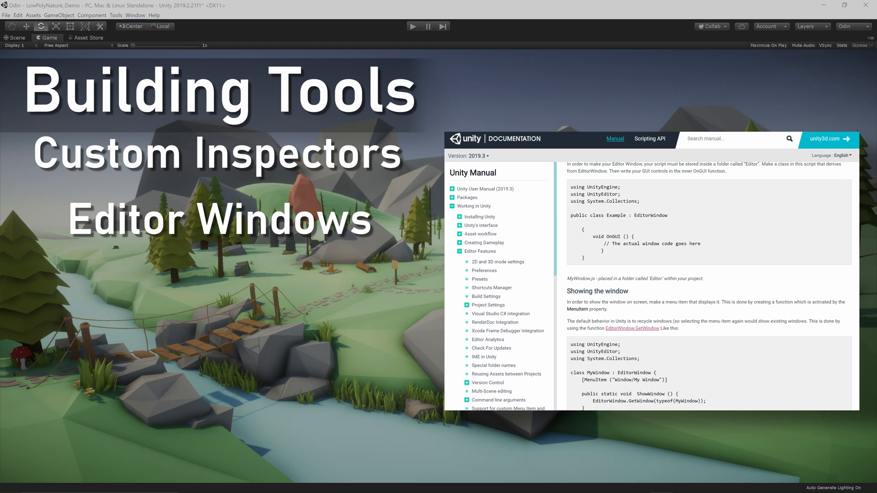
scroll(down, 3)
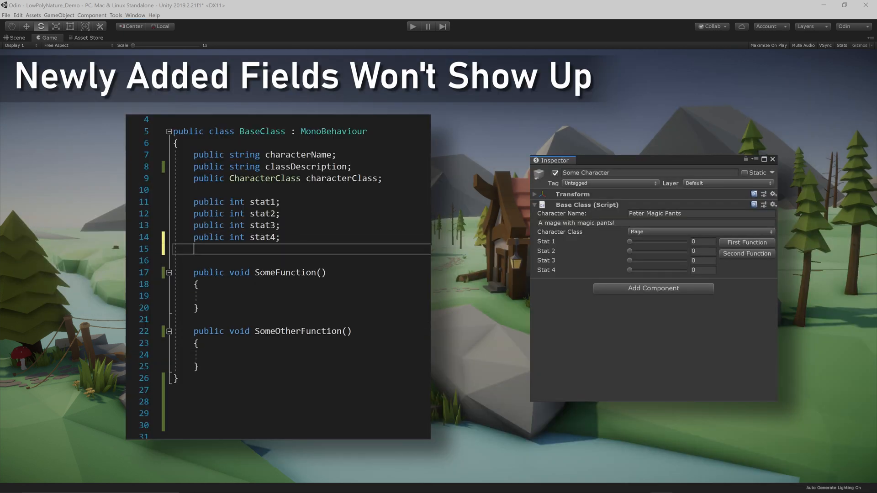
Declare a new public int stat5 field below stat4 in BaseClass.
text(public int stat5)
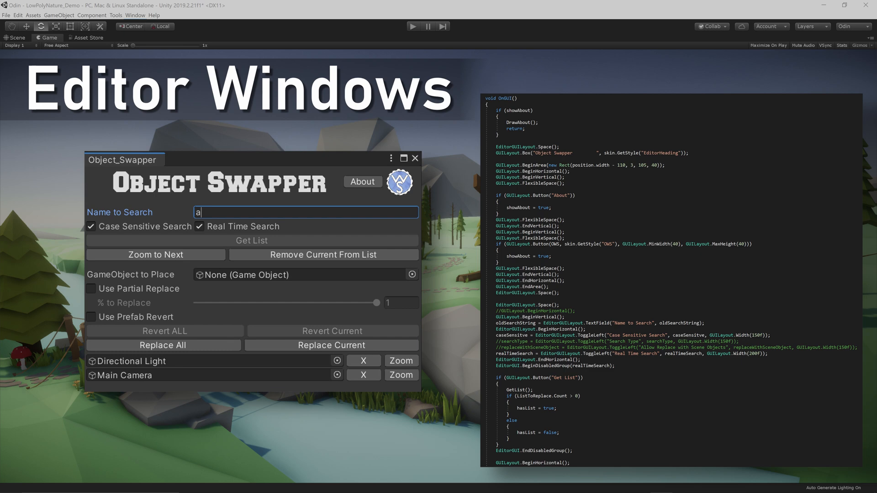
Begin the ExampleEditor : OdinEditorWindow class with an empty static OpenWindow method.
click(414, 158)
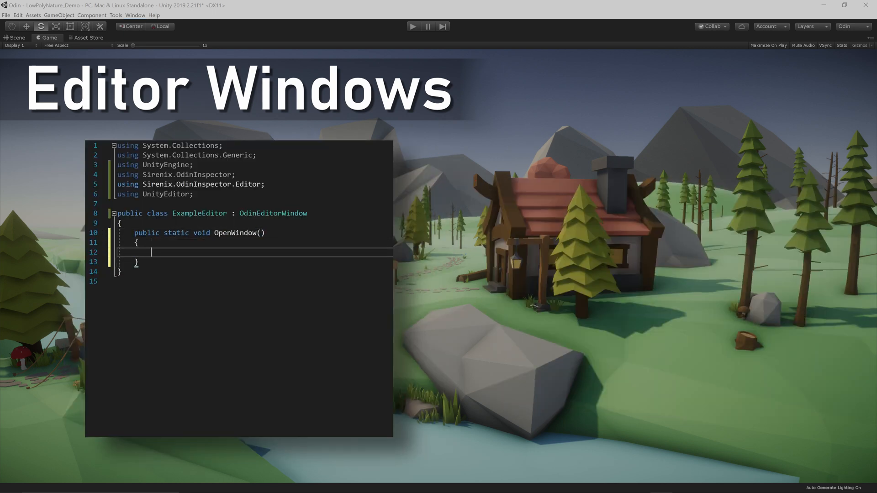
Make OpenWindow show the window via GetWindow and expose it under Tools/Example Editor.
text(EditorWindow.GetWindow(typeof(ExampleEditor));)
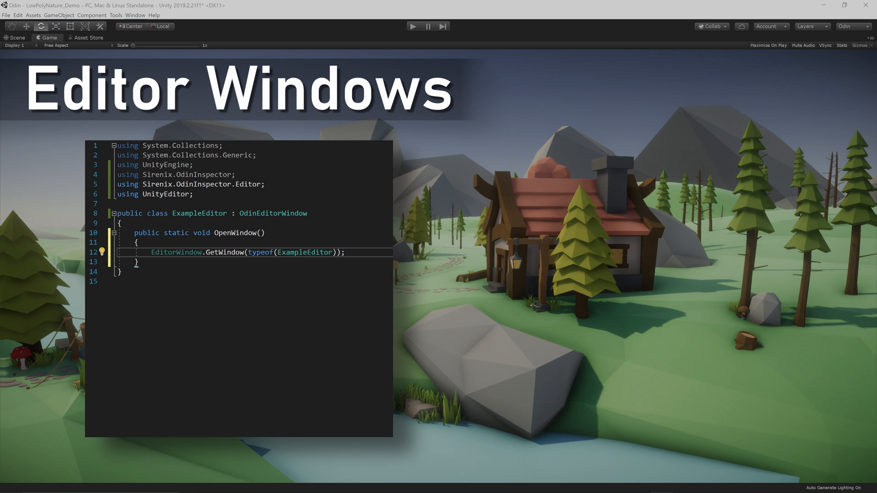
text([MenuItem("Tools/Example Editor")])
text(.Show()
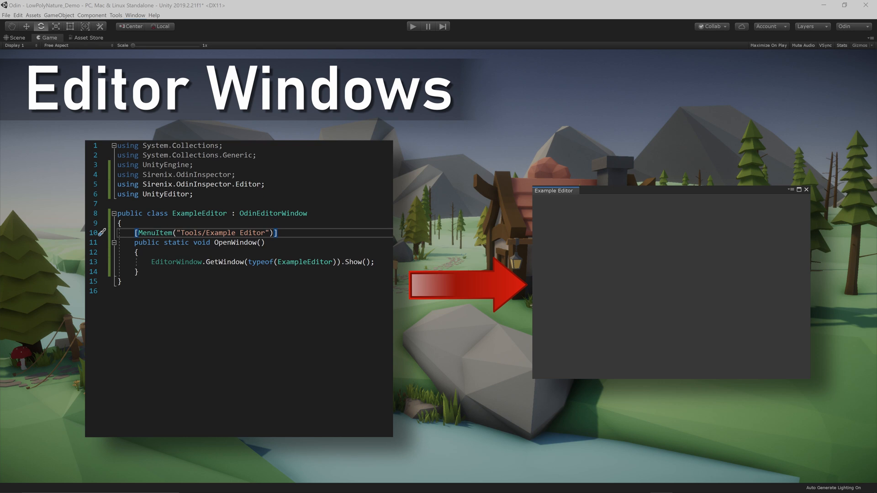
text(public int exampleInt;)
click(254, 290)
text([TextArea)
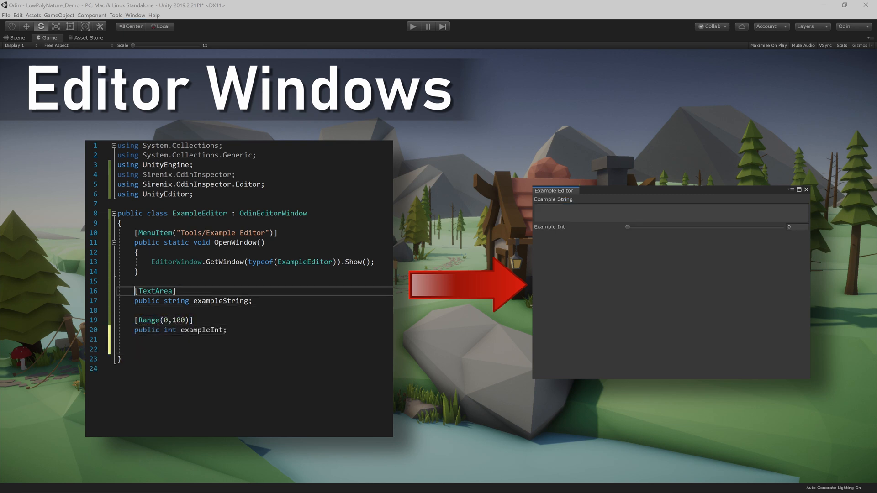
Add a [TabGroup("Group 1")] field and a [Button] SomeFunction method to the window.
text([TabGroup("Group 1")])
text([TabGroup("Group 2)
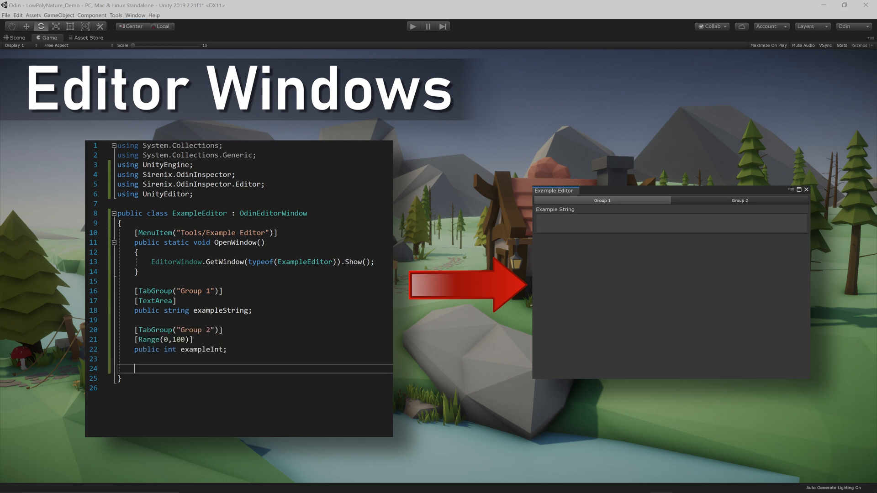
text(public void SomeFunction())
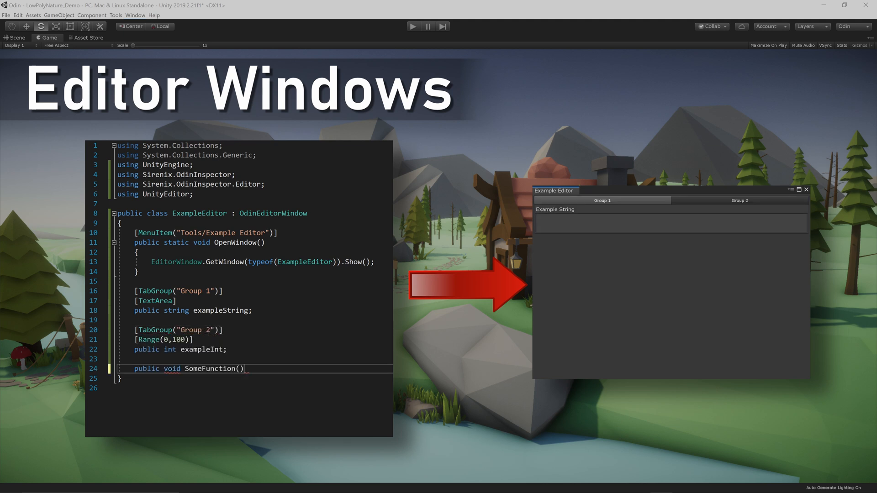
text([Button])
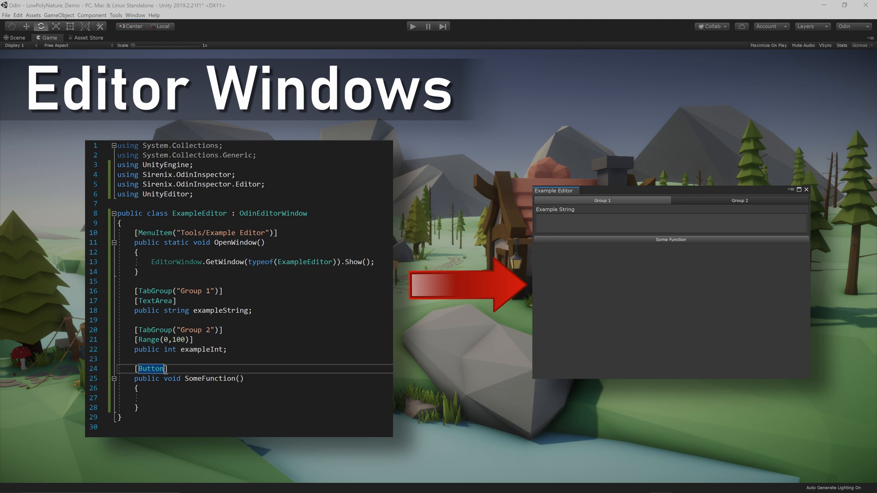